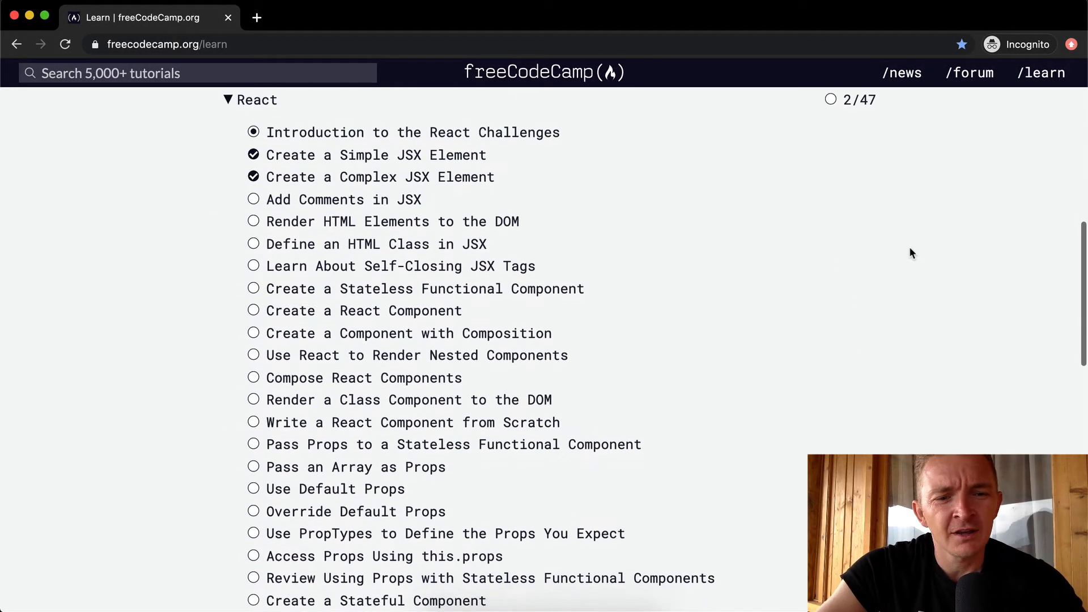
Open the 'Add Comments in JSX' challenge from the React course list
click(343, 207)
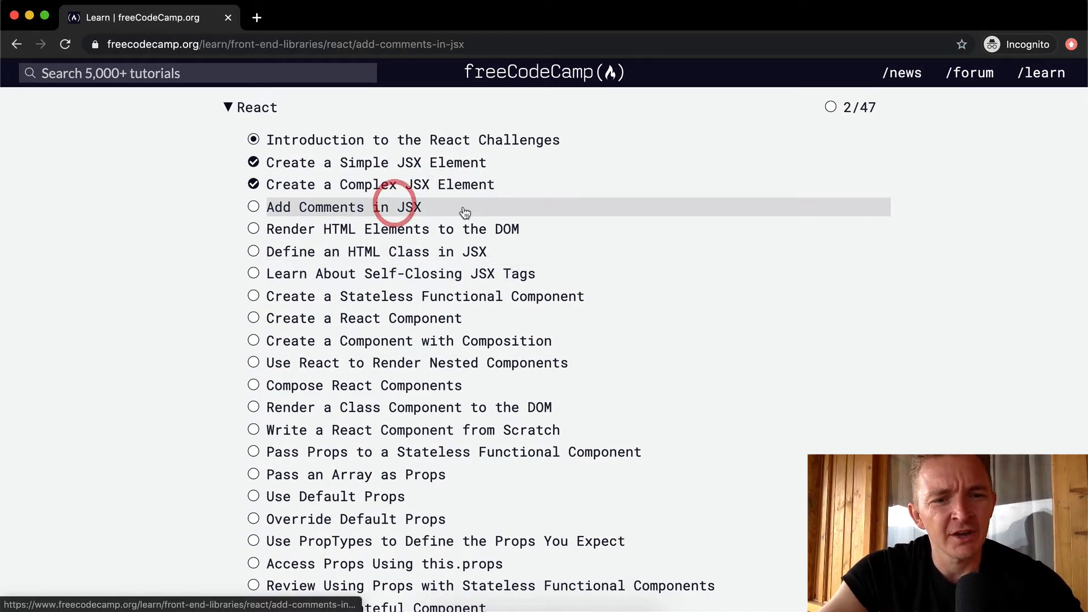
click(342, 207)
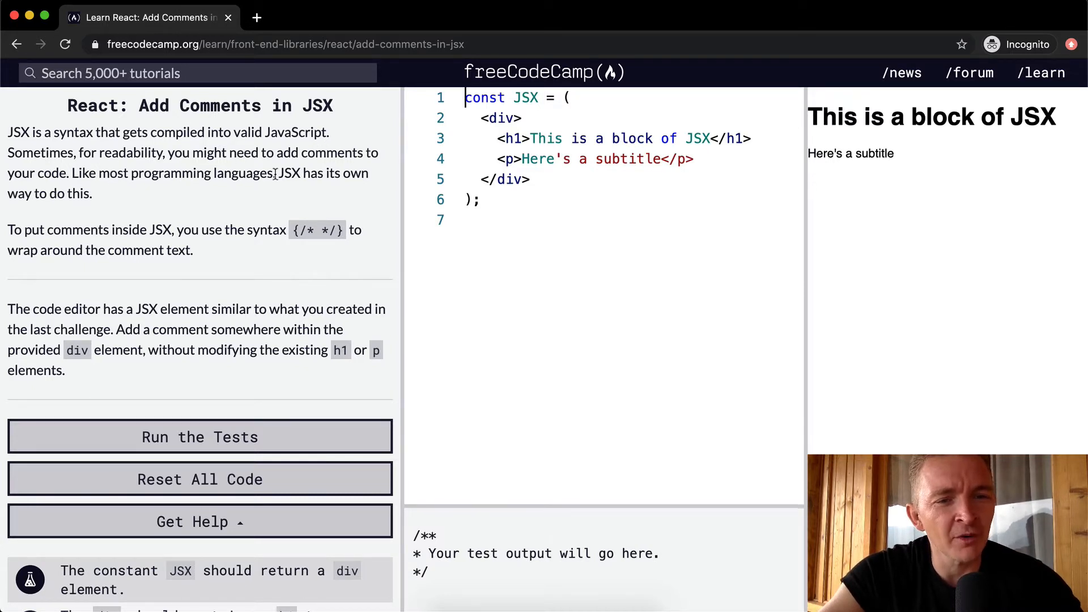
mouse_move(95, 199)
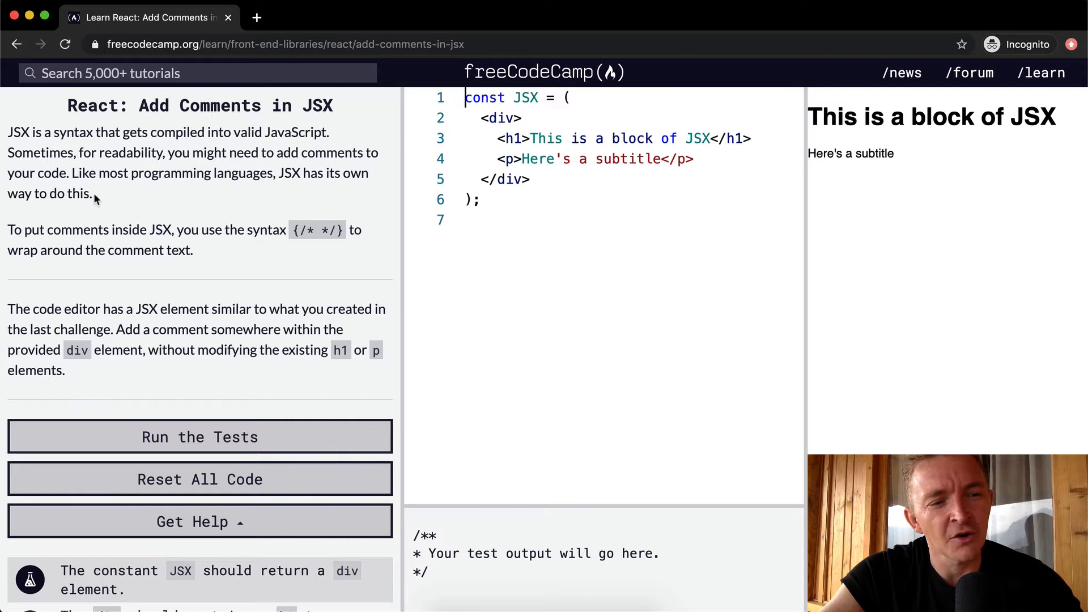
mouse_move(143, 232)
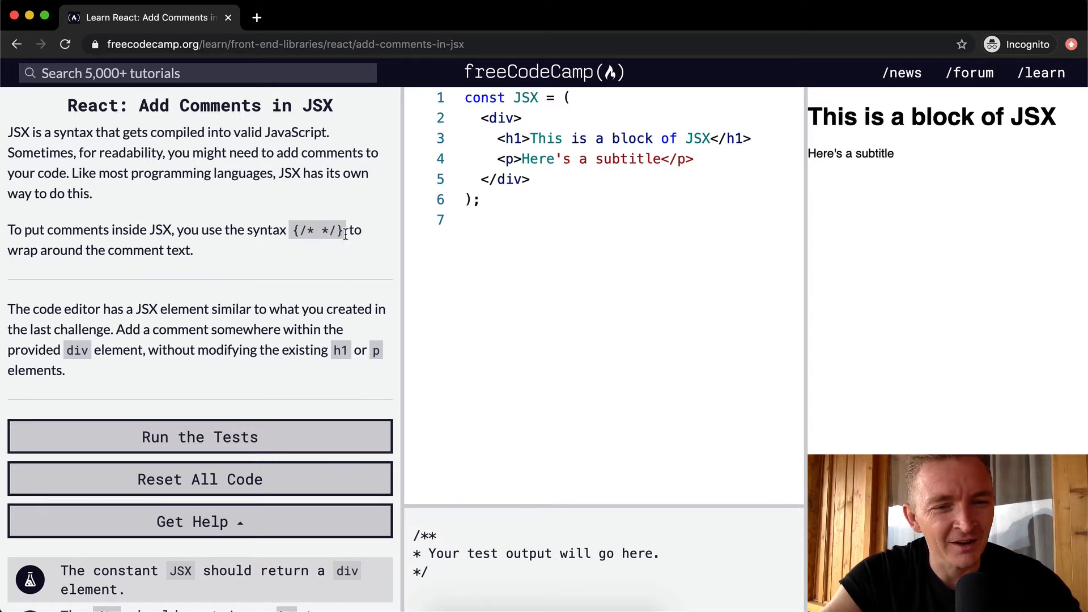
mouse_move(141, 269)
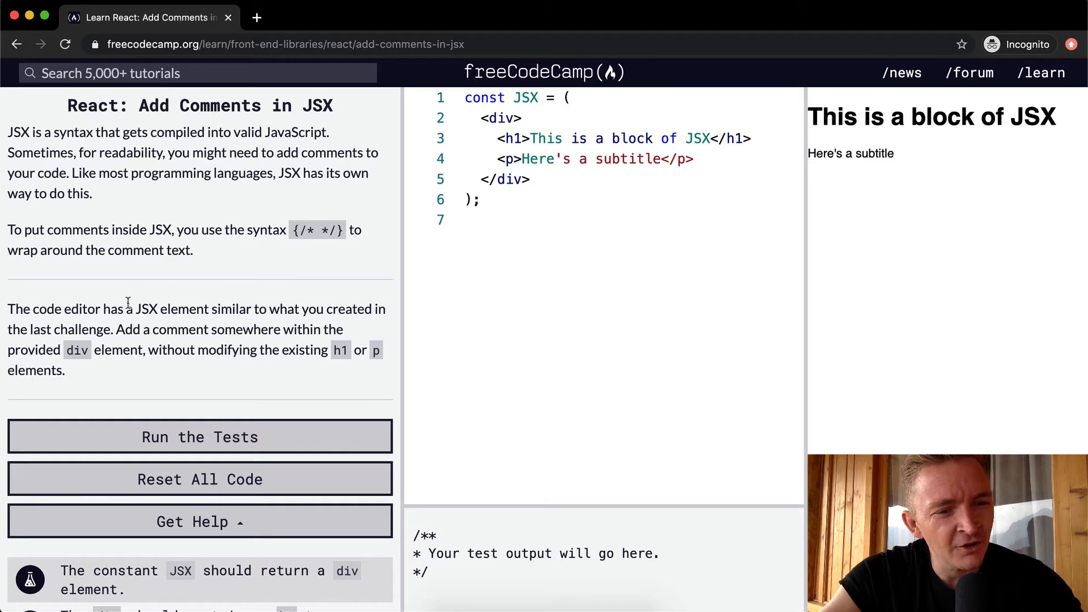
mouse_move(271, 312)
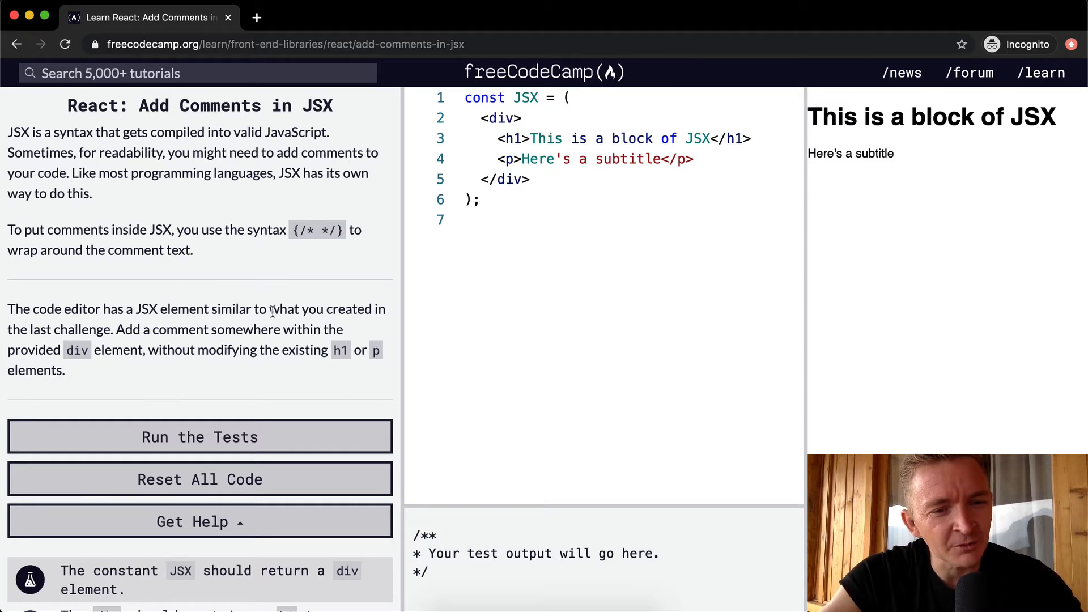
Place the cursor after <div> in the editor to start a new line above the h1
double_click(634, 138)
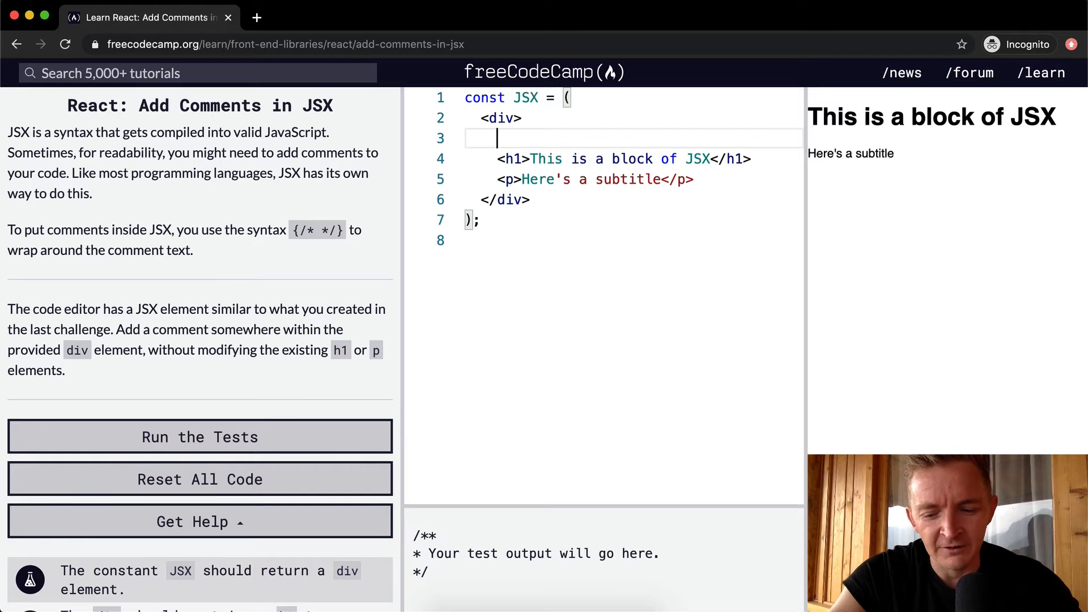
Write the {/* Website Start */} comment inside the div, run the tests, and close the success dialog
text({/})
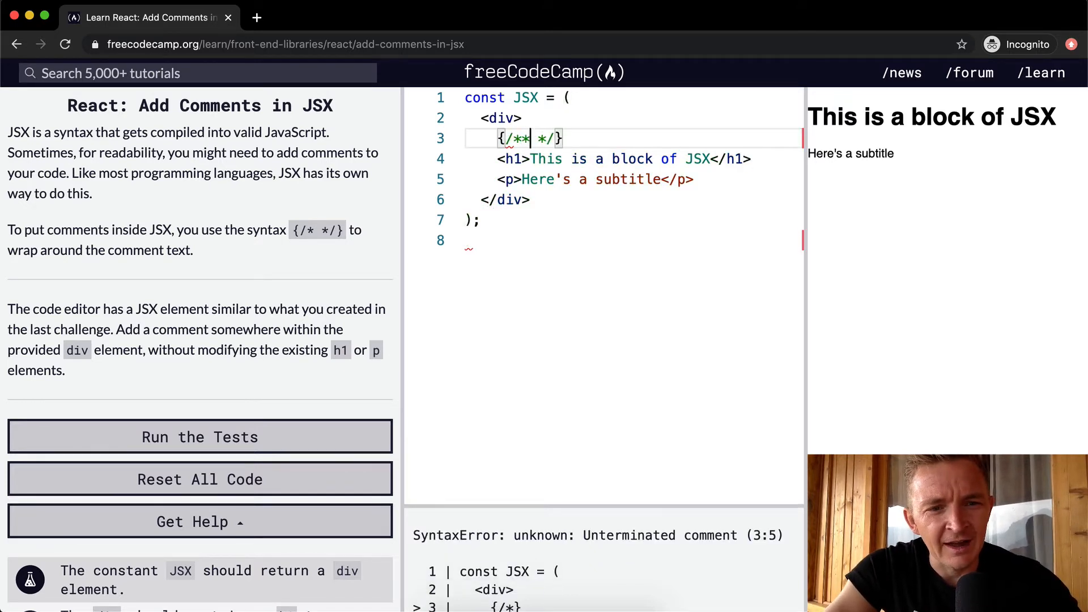
text(/)
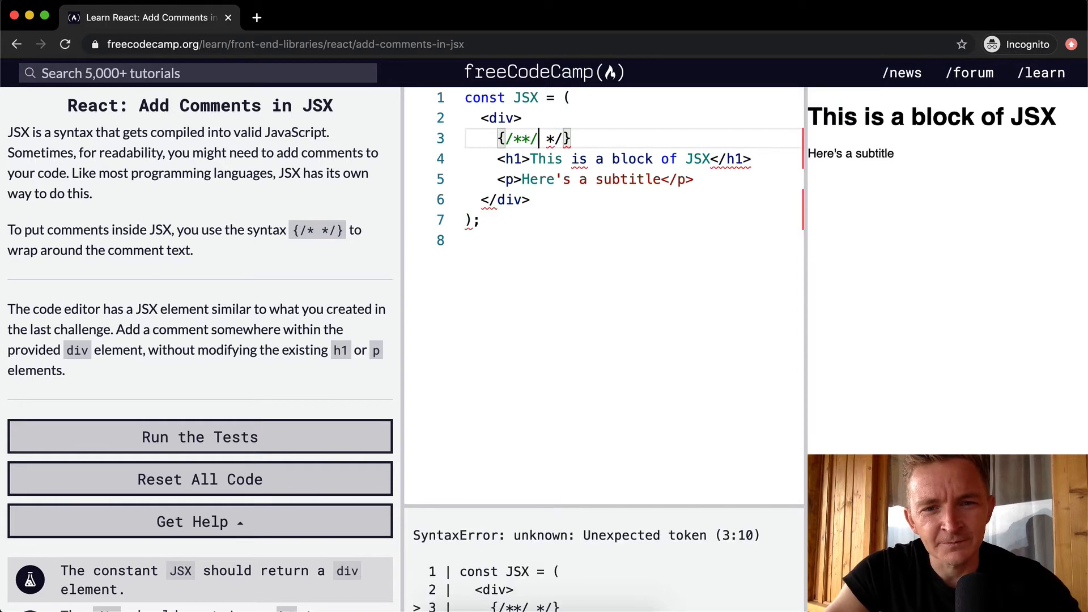
key(Backspace)
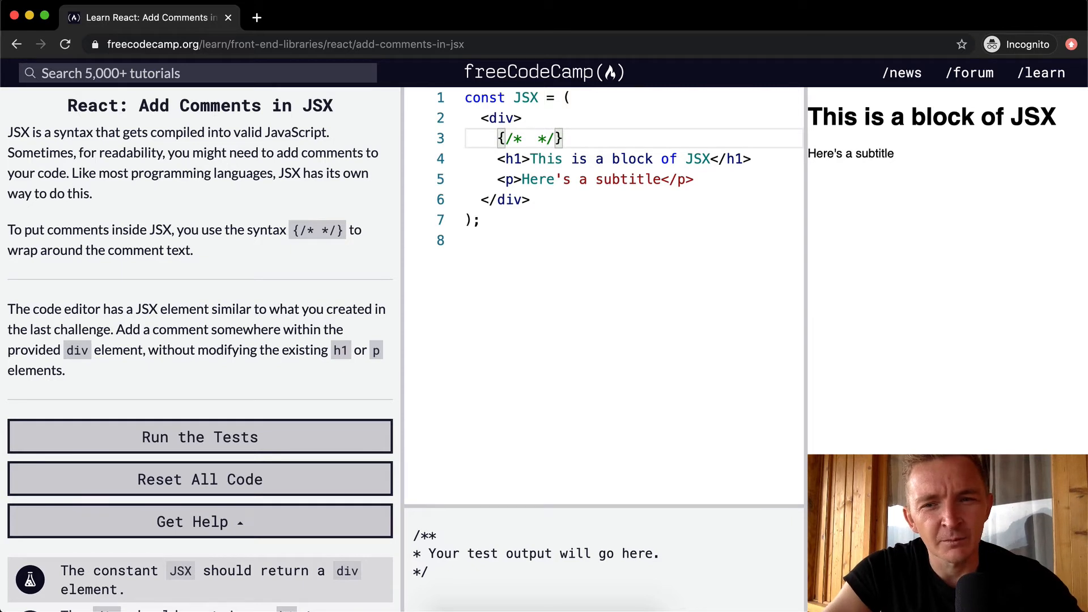
text(B)
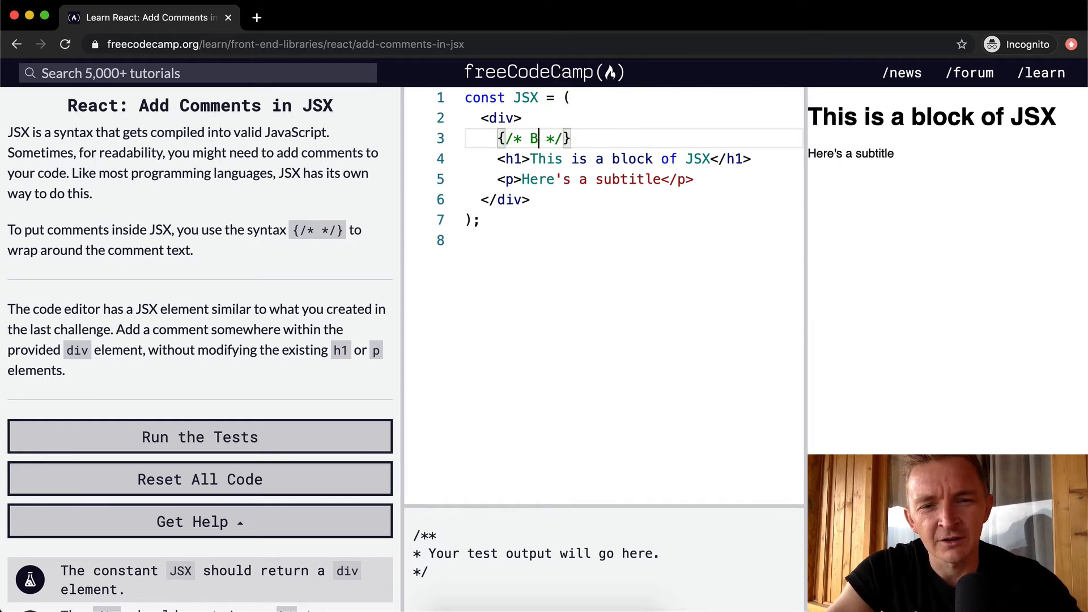
text(ebsite Start)
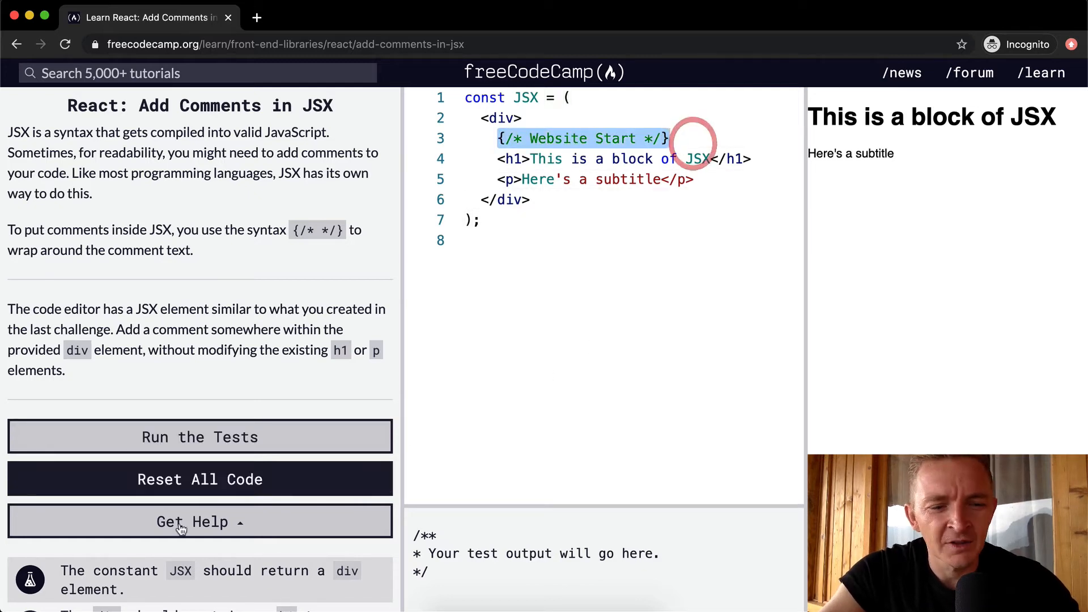
click(200, 436)
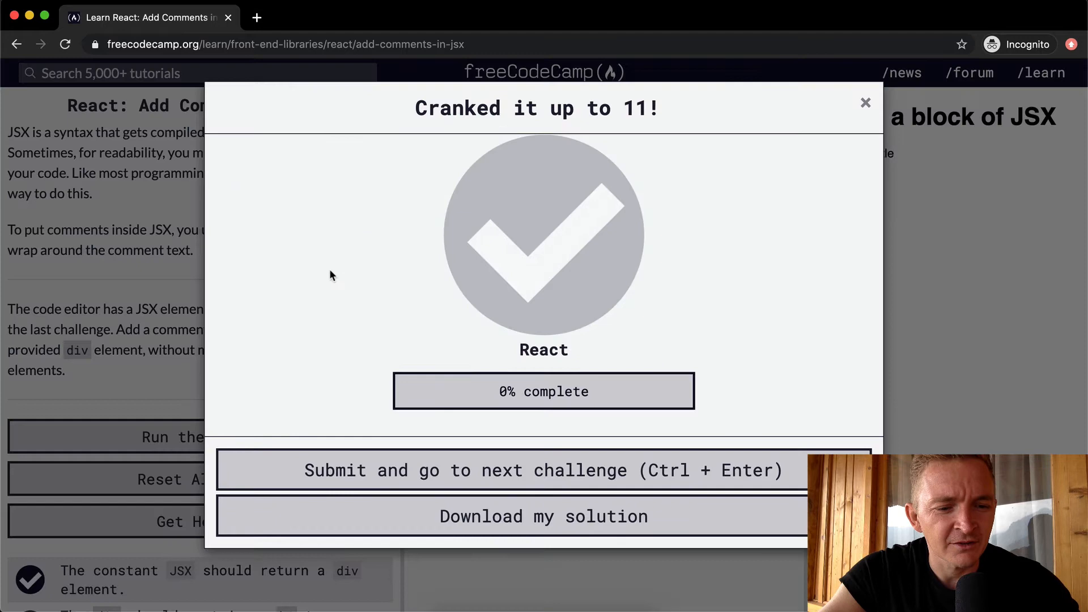
click(866, 102)
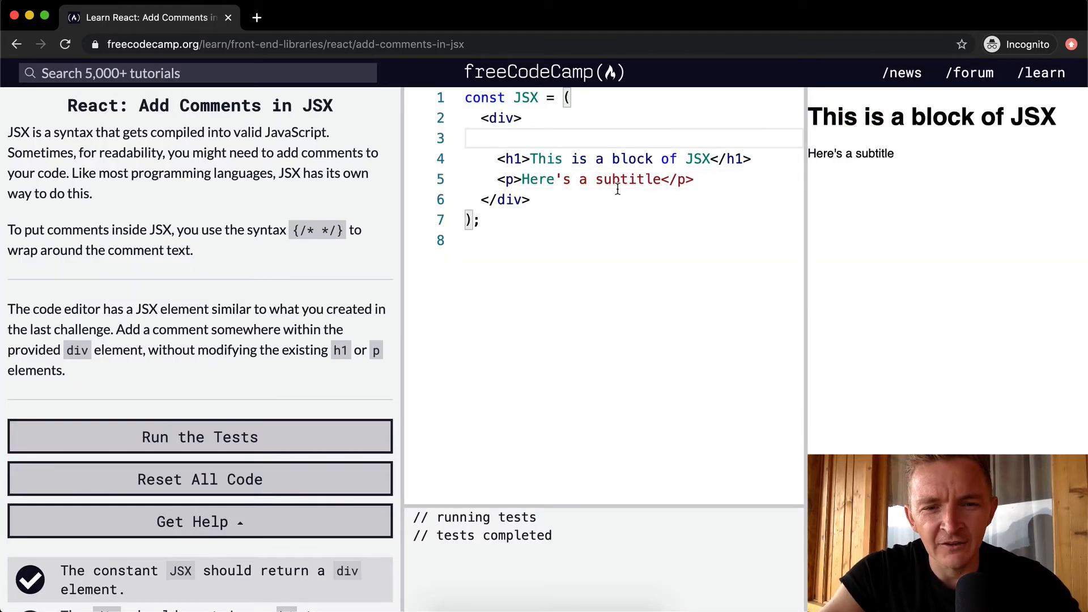
Paste {/* Website Start */} after </p>, pass the tests, then paste it inside the p tag
text({/* Website Start */})
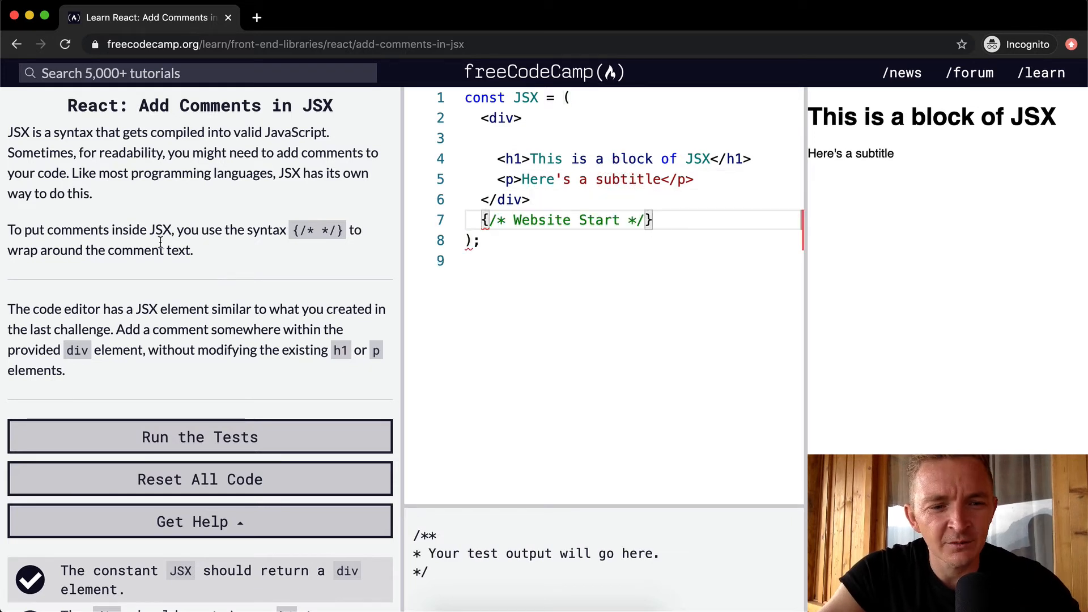
click(200, 436)
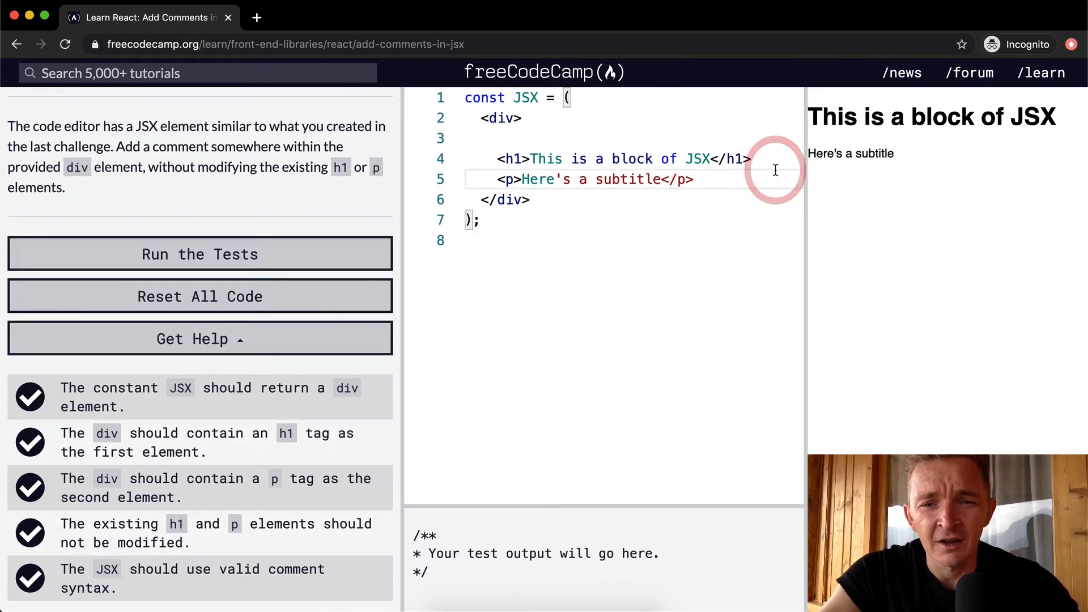
text({/* Website Start */})
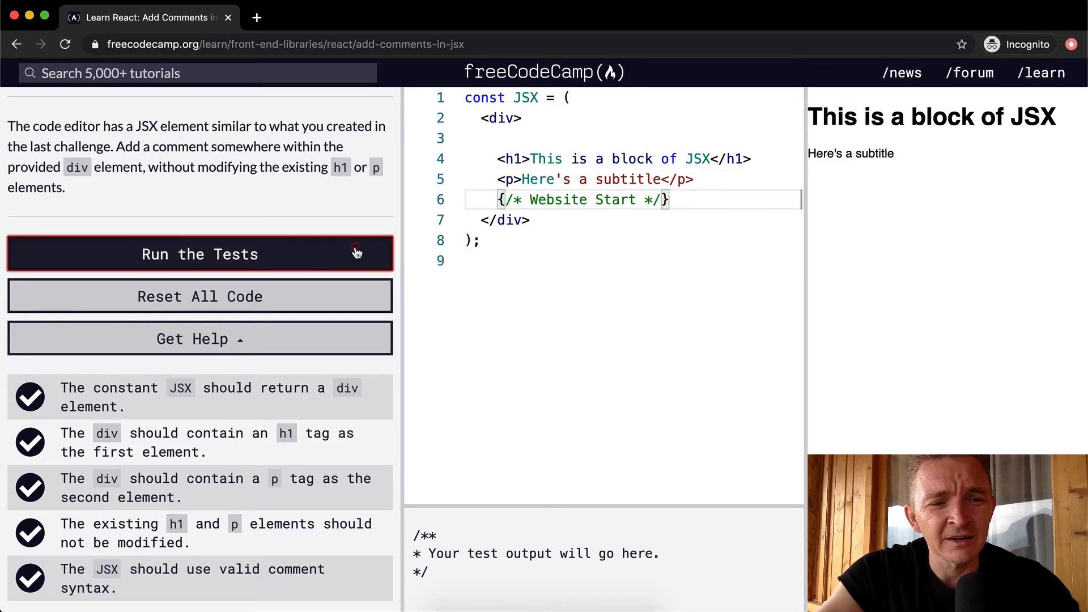
click(200, 254)
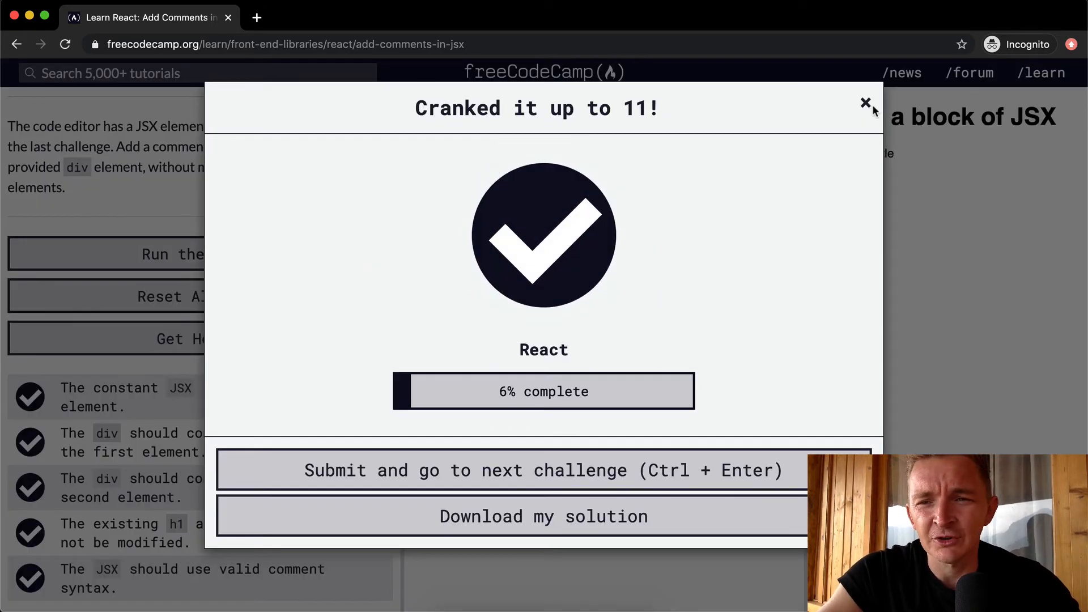
click(865, 103)
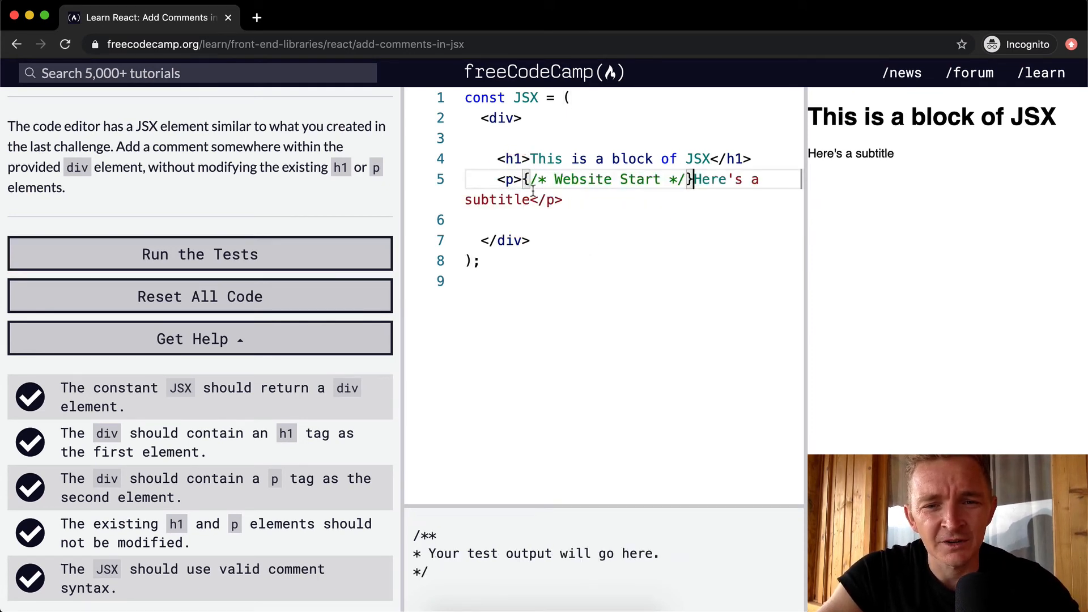
Pass the tests with the comment inside p, then rerun with an altered h1 heading
click(200, 254)
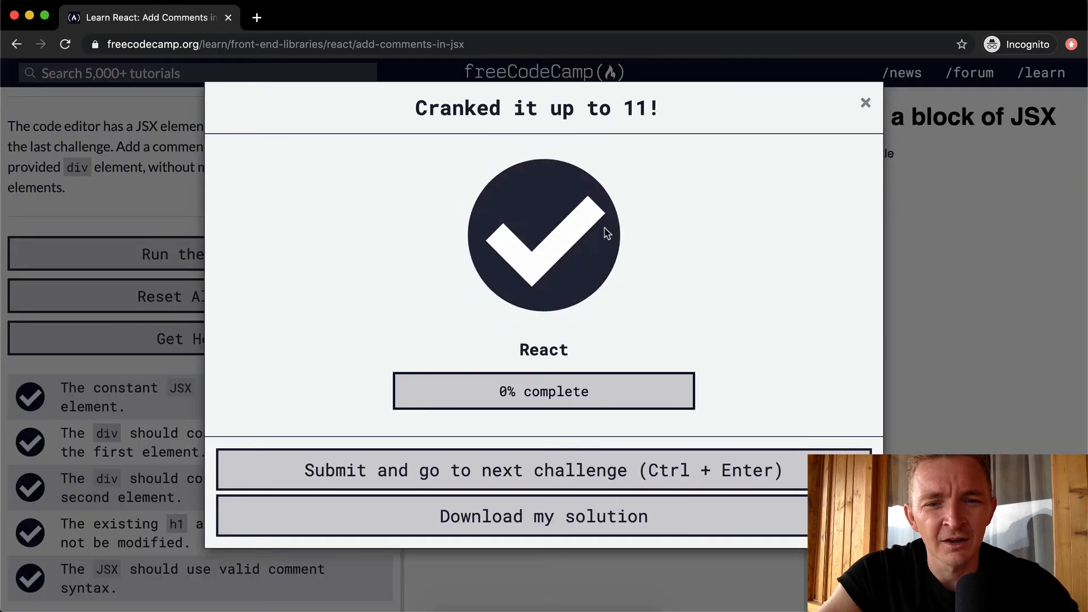
click(866, 103)
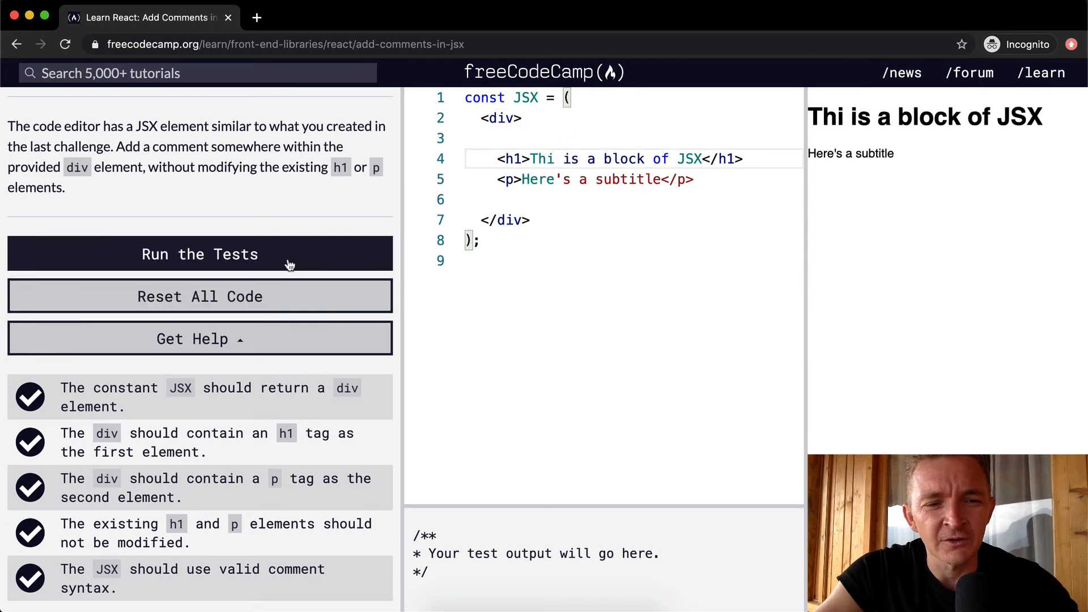
click(199, 254)
text(s)
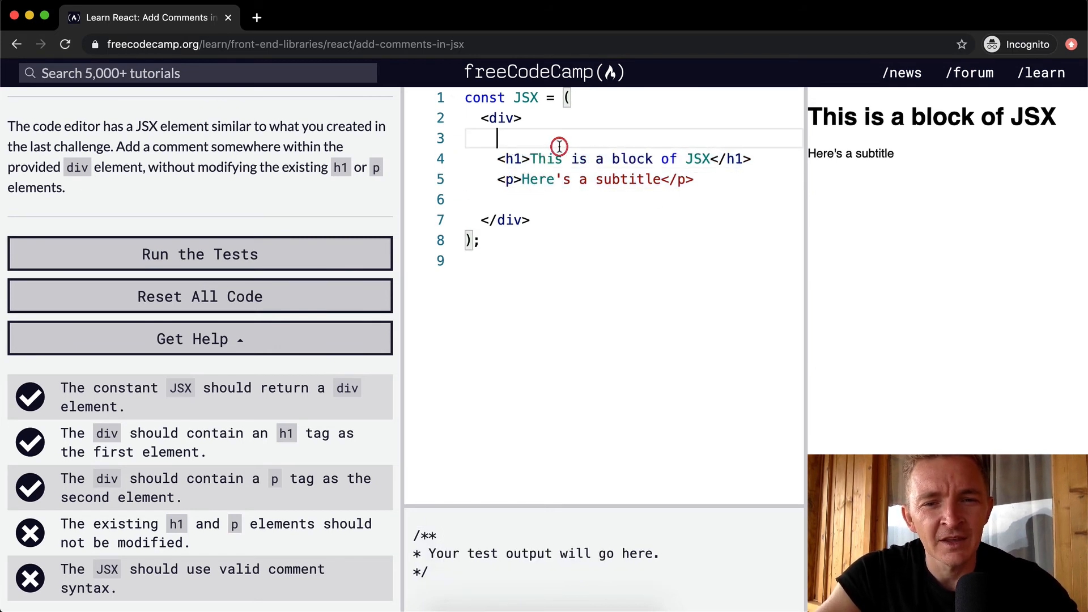
Move {/* Website Start */} from above the div to inside it, remove the blank line, and run tests
text({/* Website Start */})
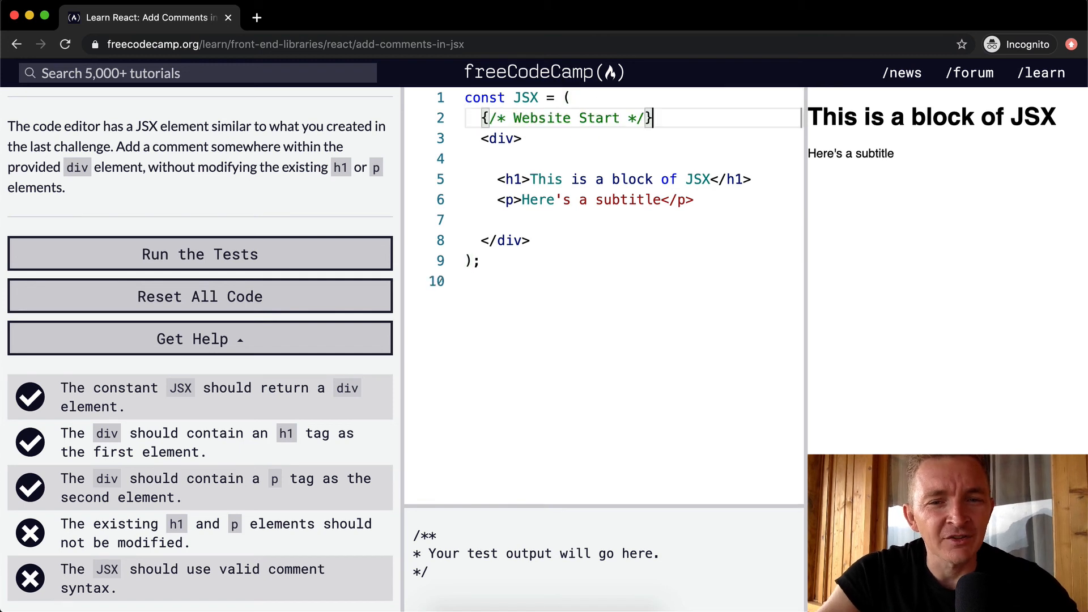
click(200, 254)
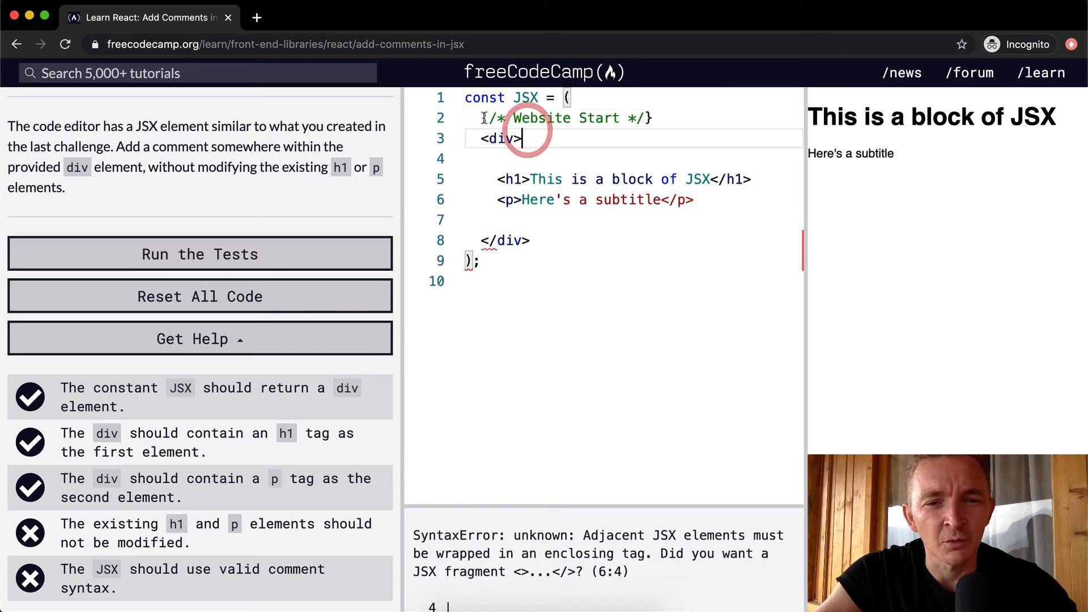
key(Backspace)
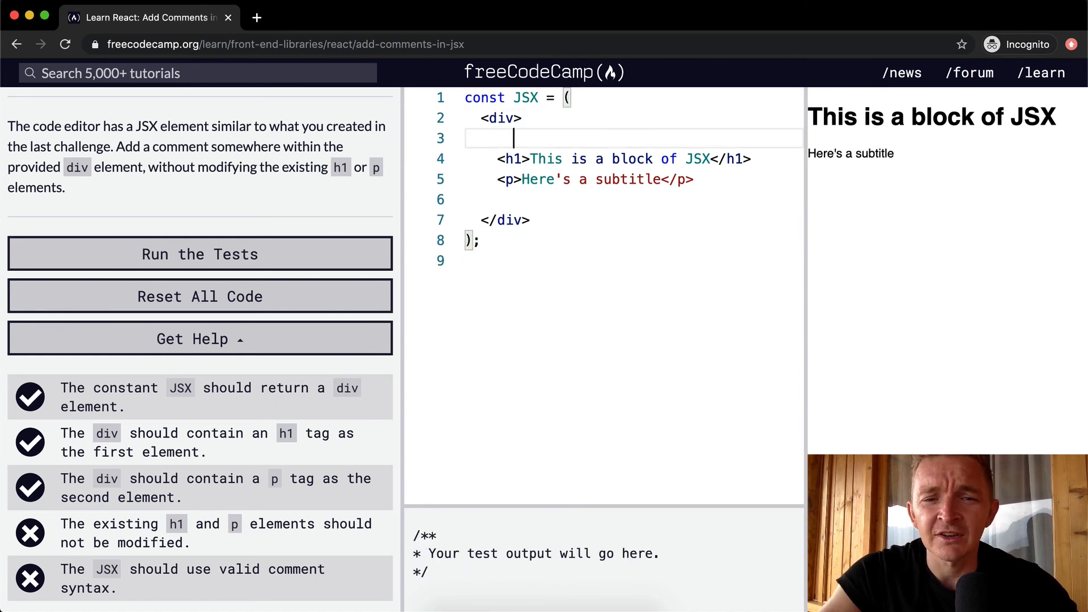
text({/* Website Start */})
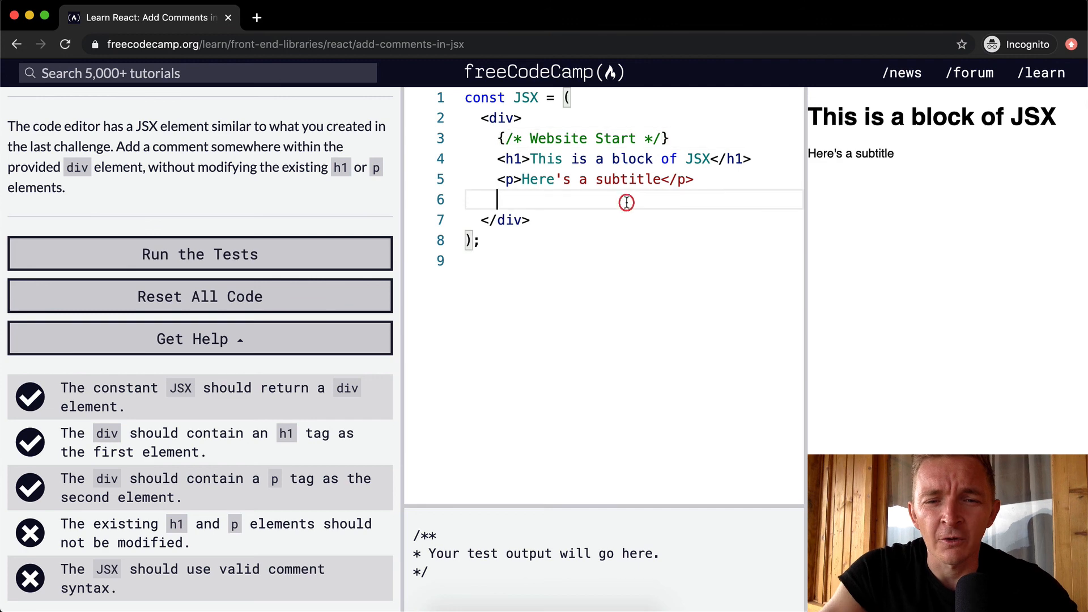
key(Backspace)
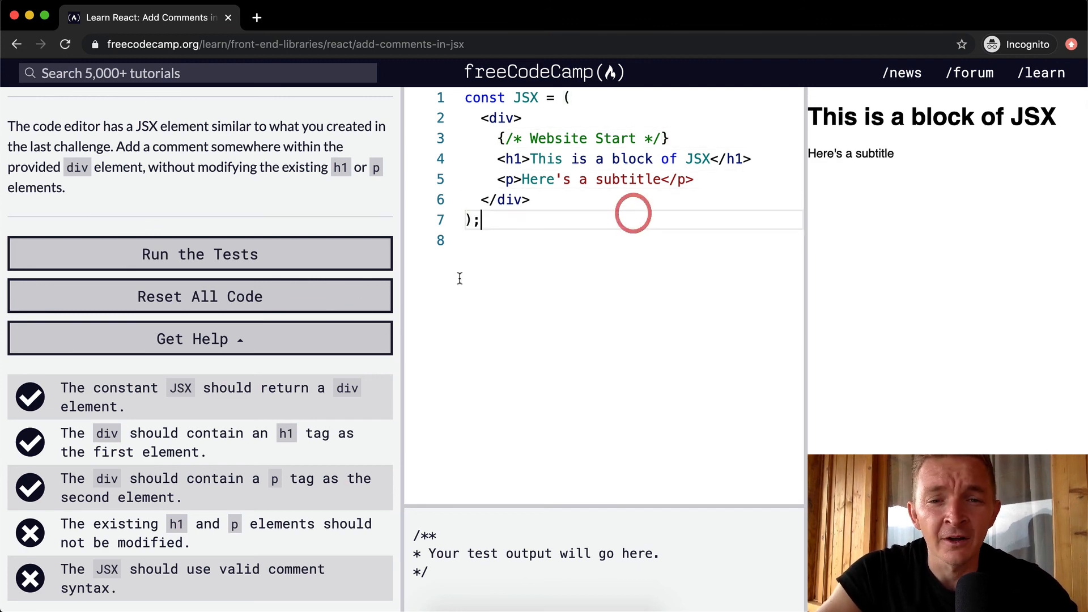
click(200, 254)
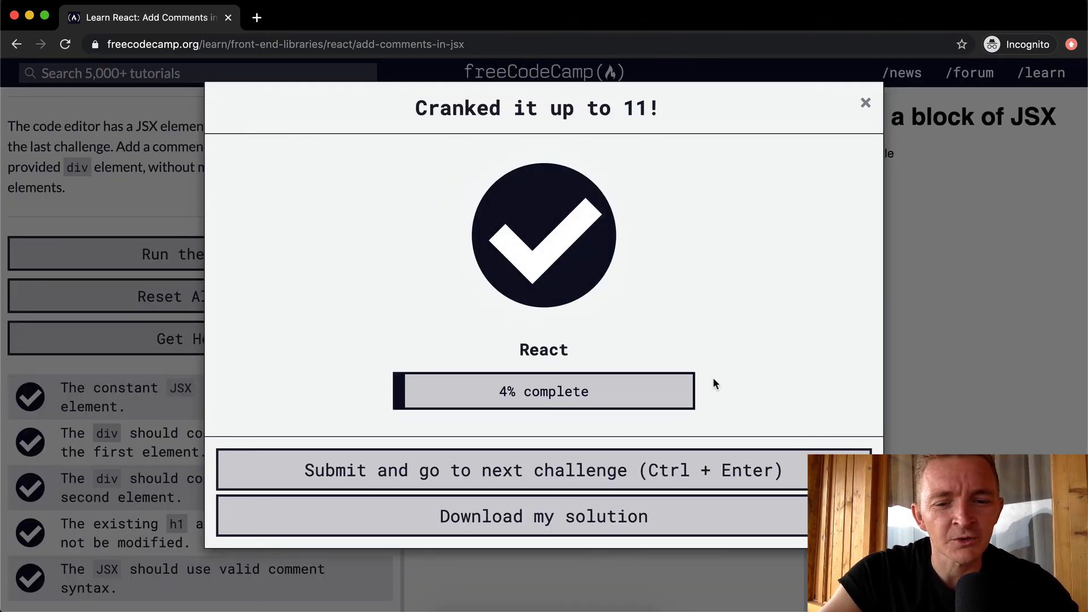